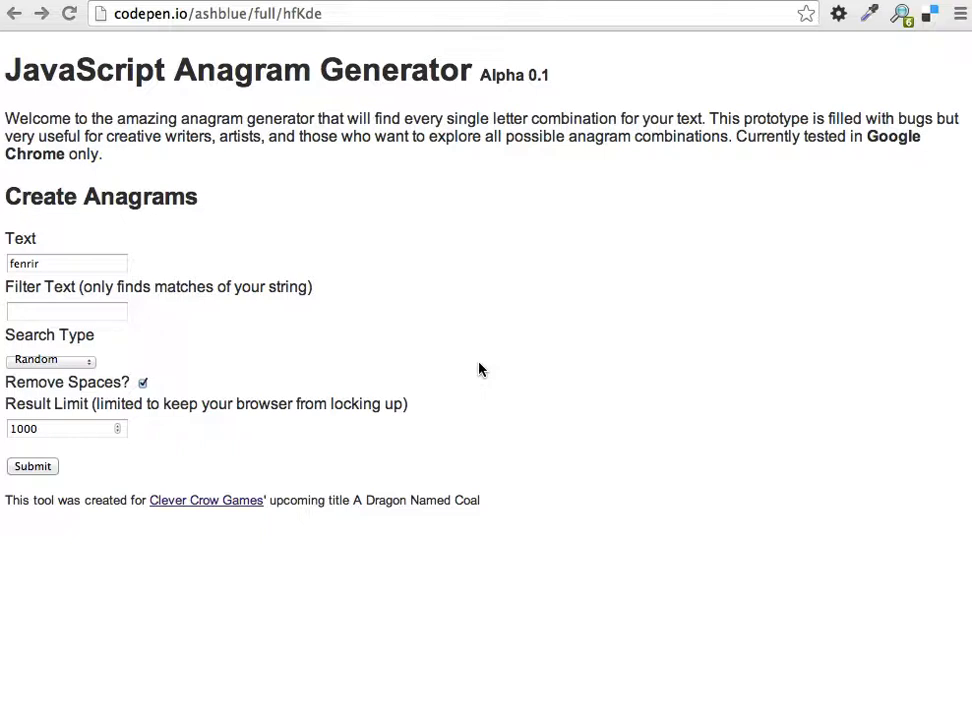
mouse_move(304, 248)
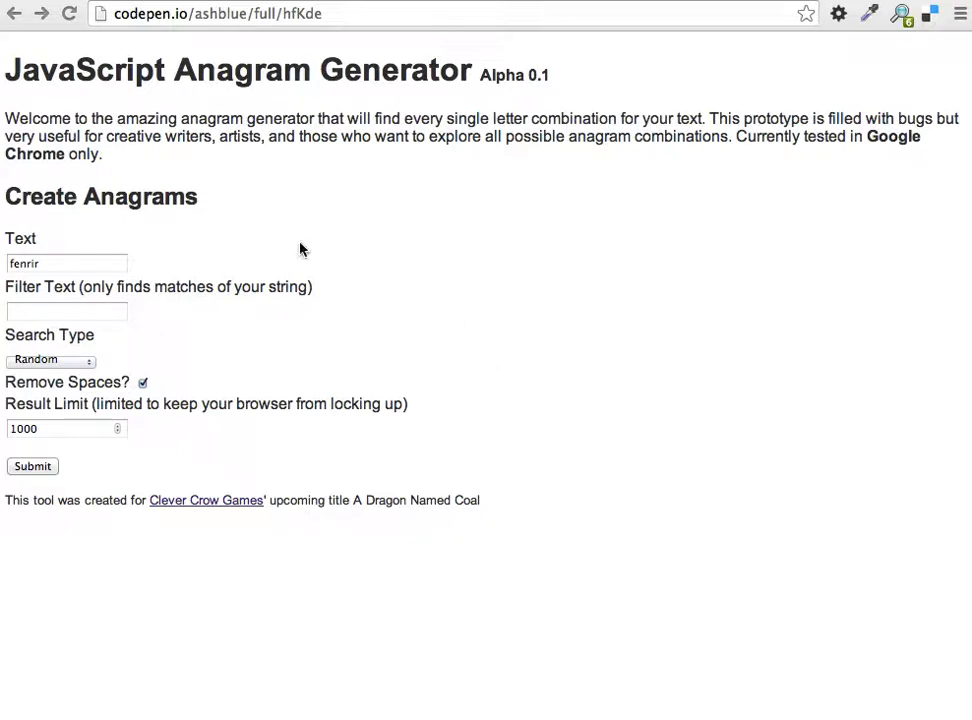
mouse_move(400, 220)
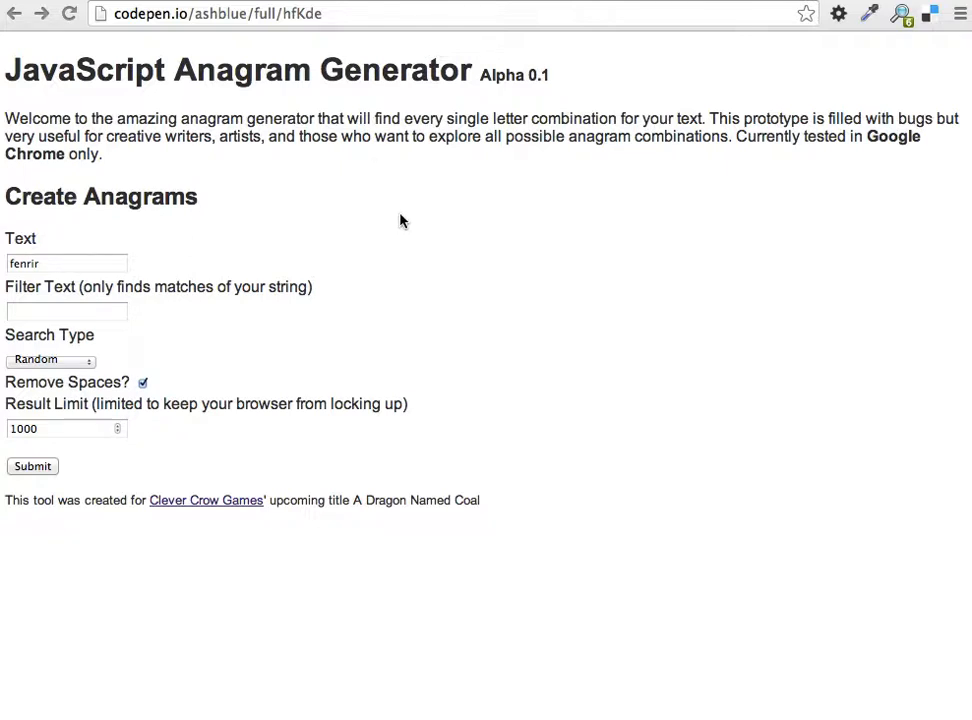
mouse_move(404, 224)
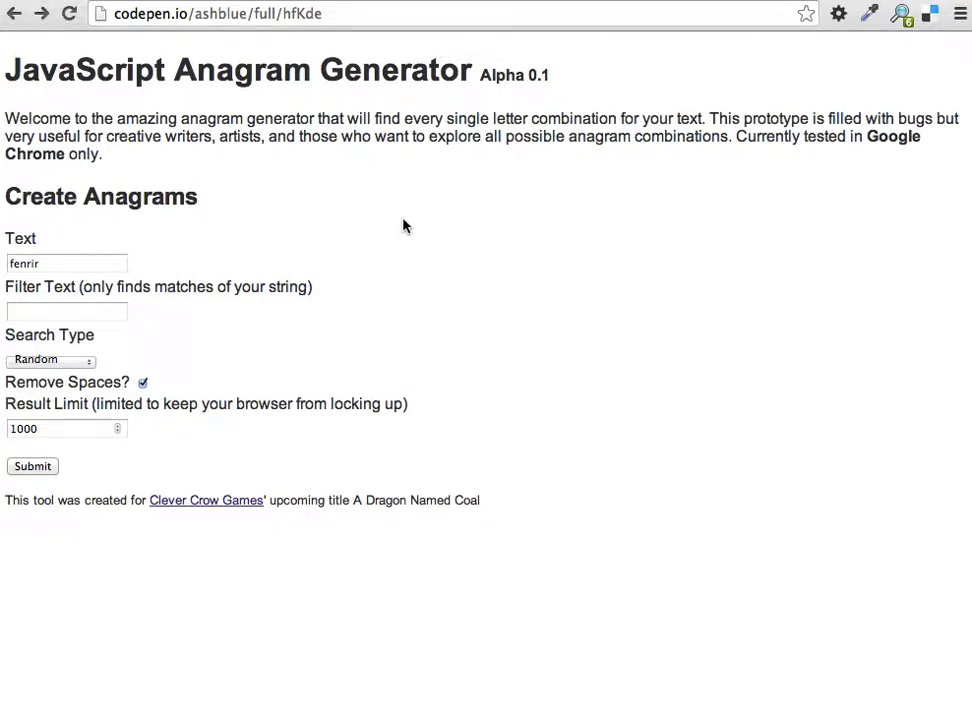
mouse_move(158, 244)
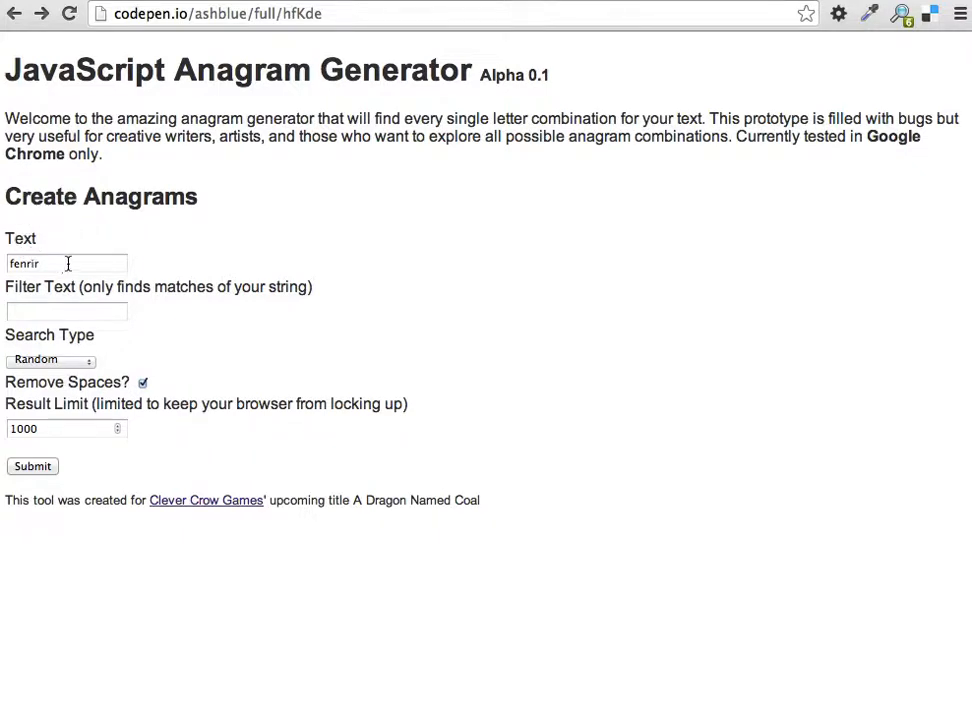
- Generate Random anagrams of 'fenrir', yielding 336 results in block view
left_click(66, 264)
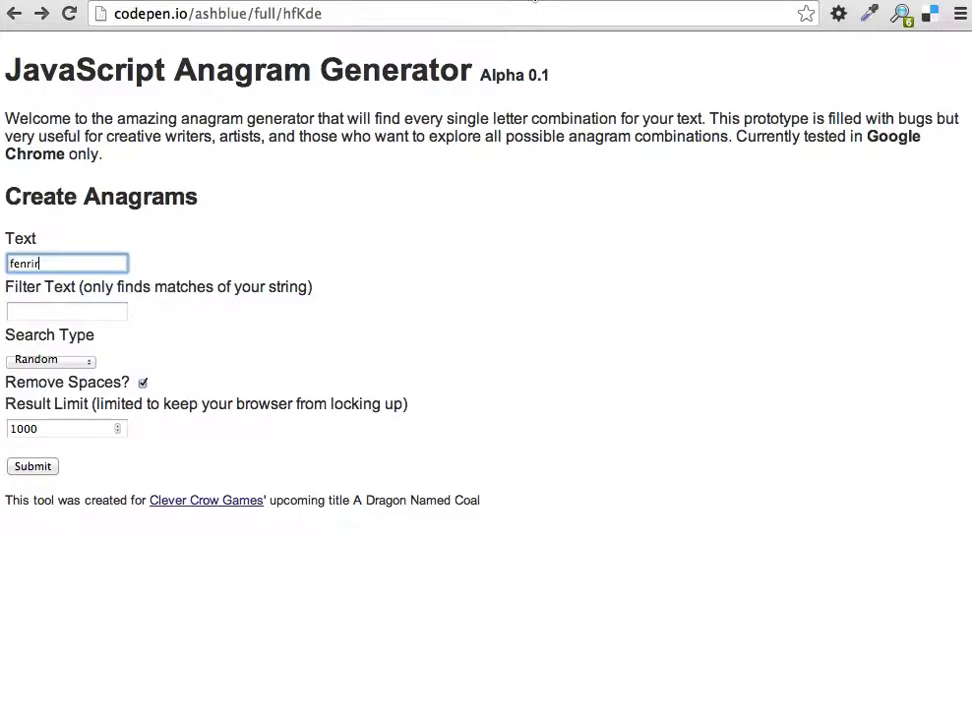
mouse_move(220, 344)
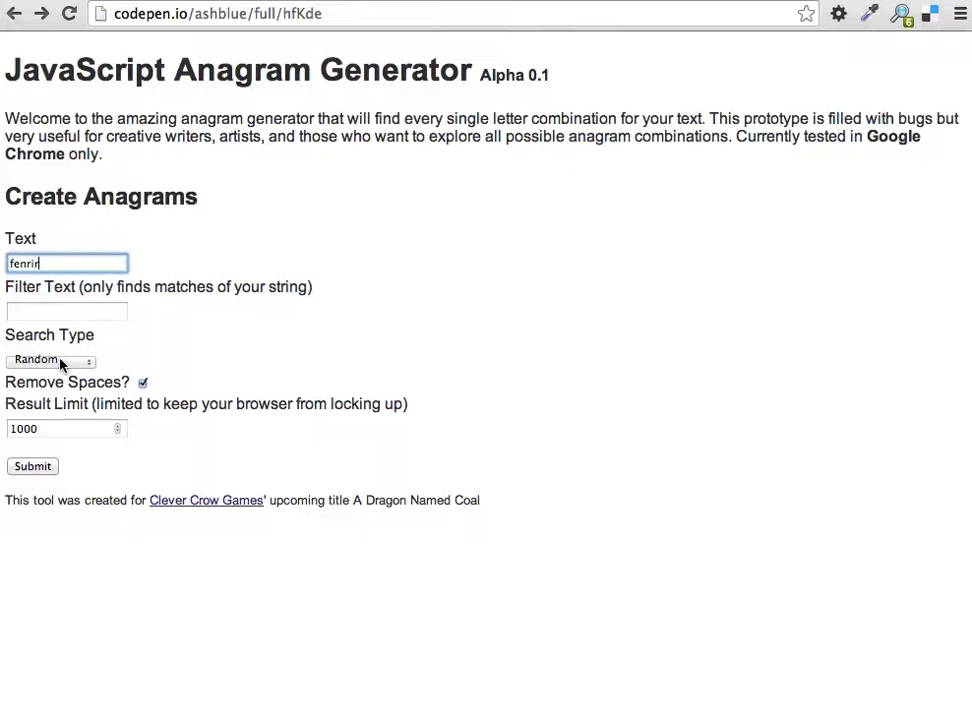
left_click(50, 360)
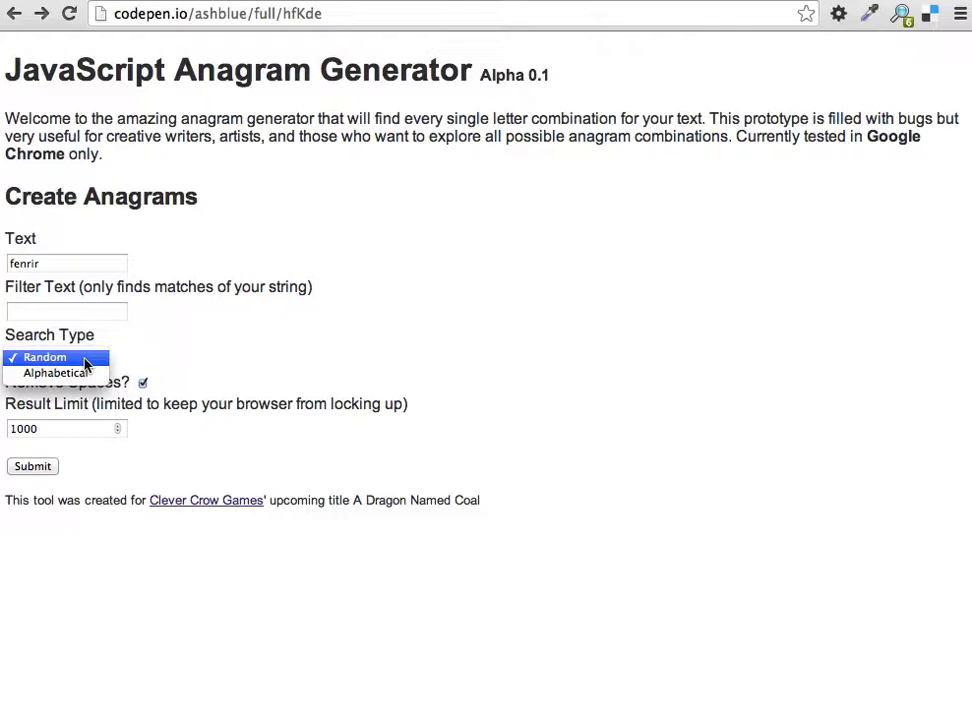
left_click(44, 356)
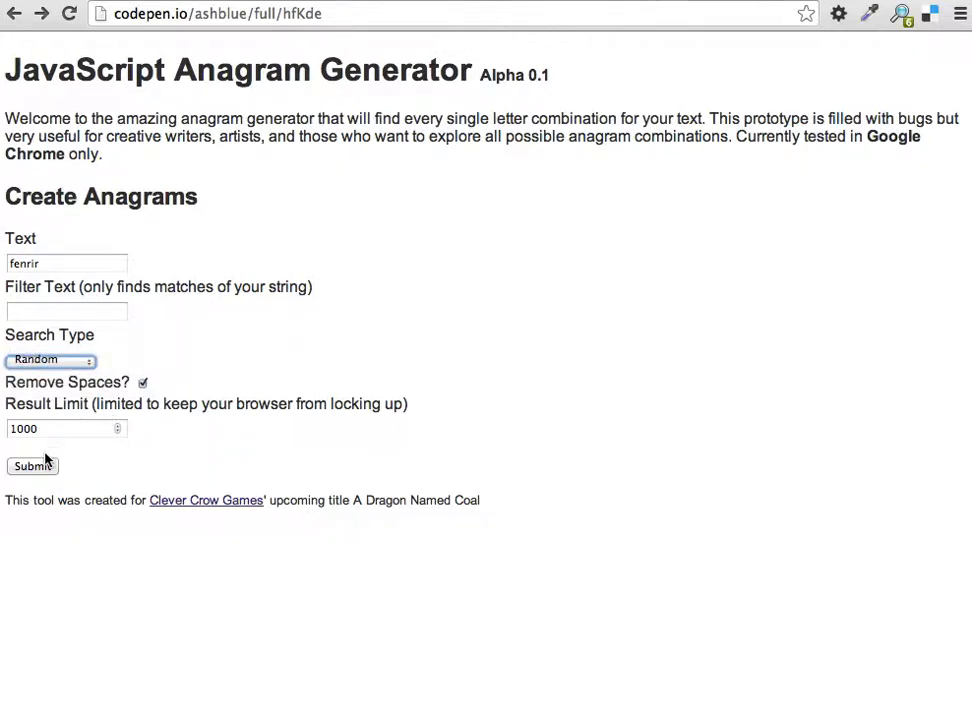
left_click(32, 466)
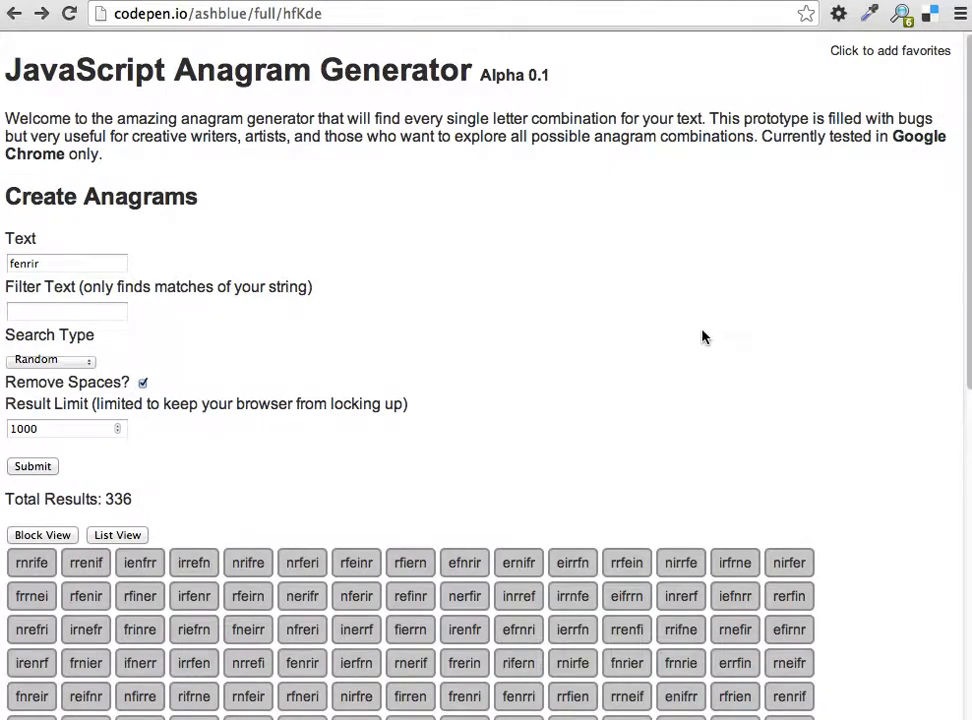
- Scroll the block results and mark nerrif, firren and fierrn as favorites
scroll("down", 3)
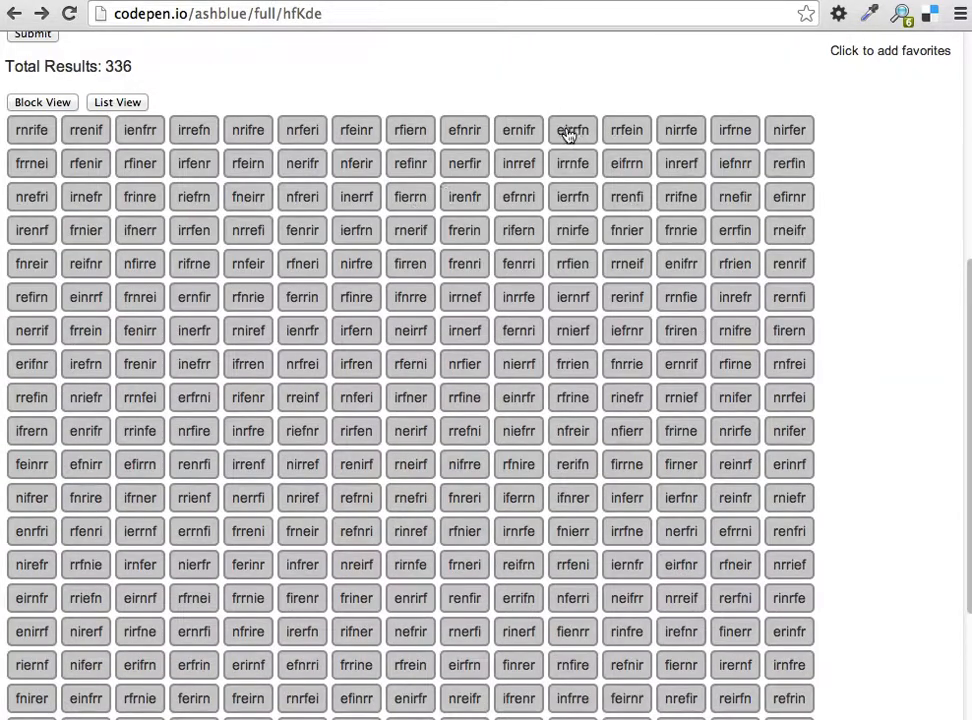
scroll("down", 3)
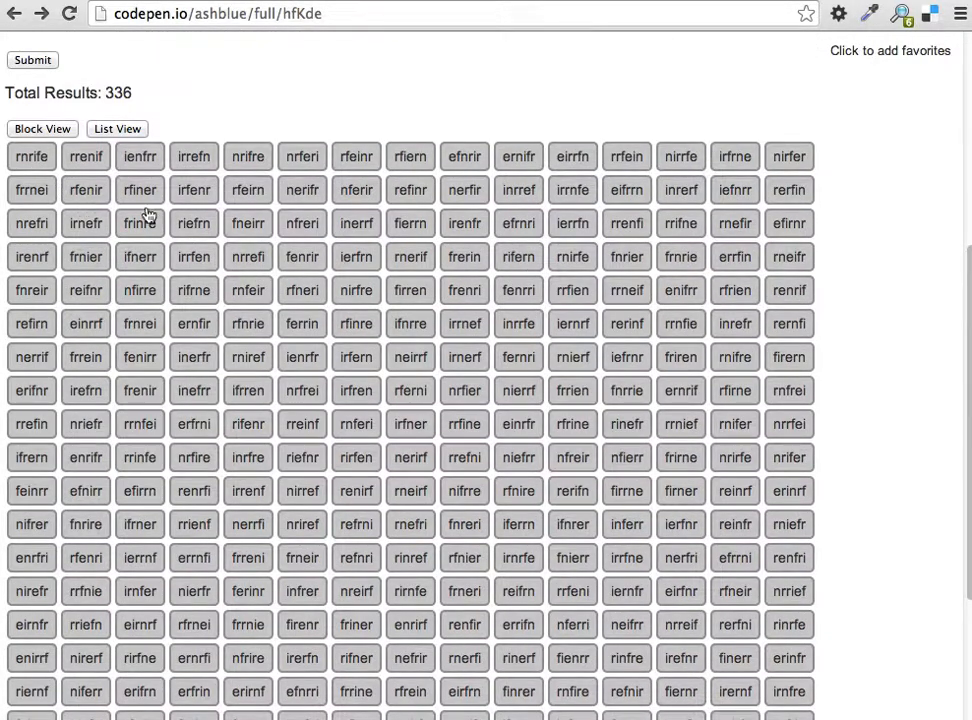
scroll("down", 3)
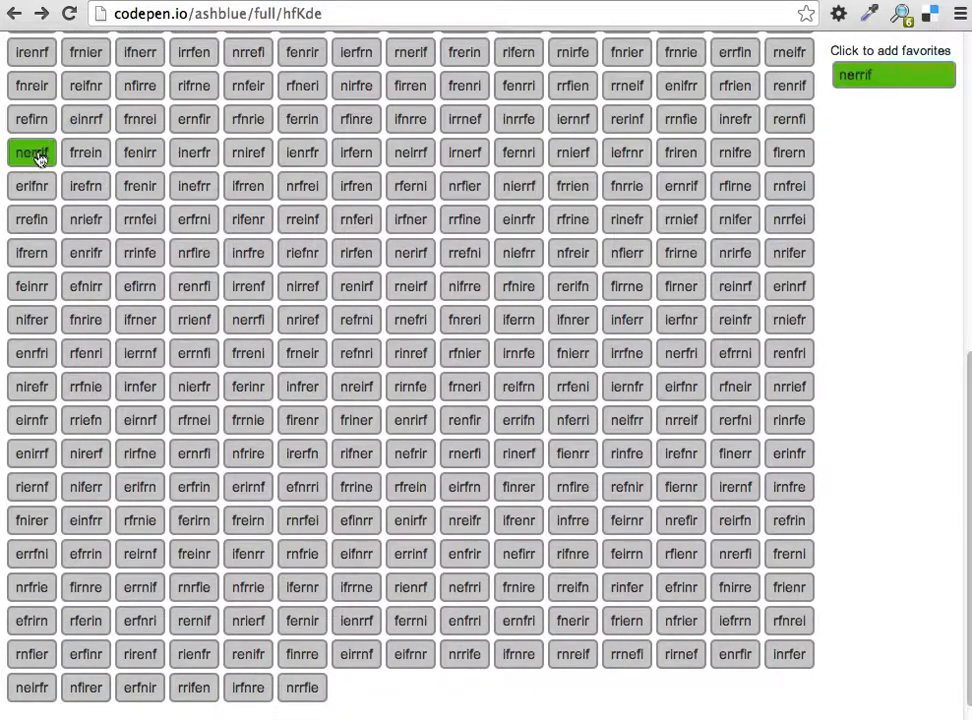
scroll("down", 3)
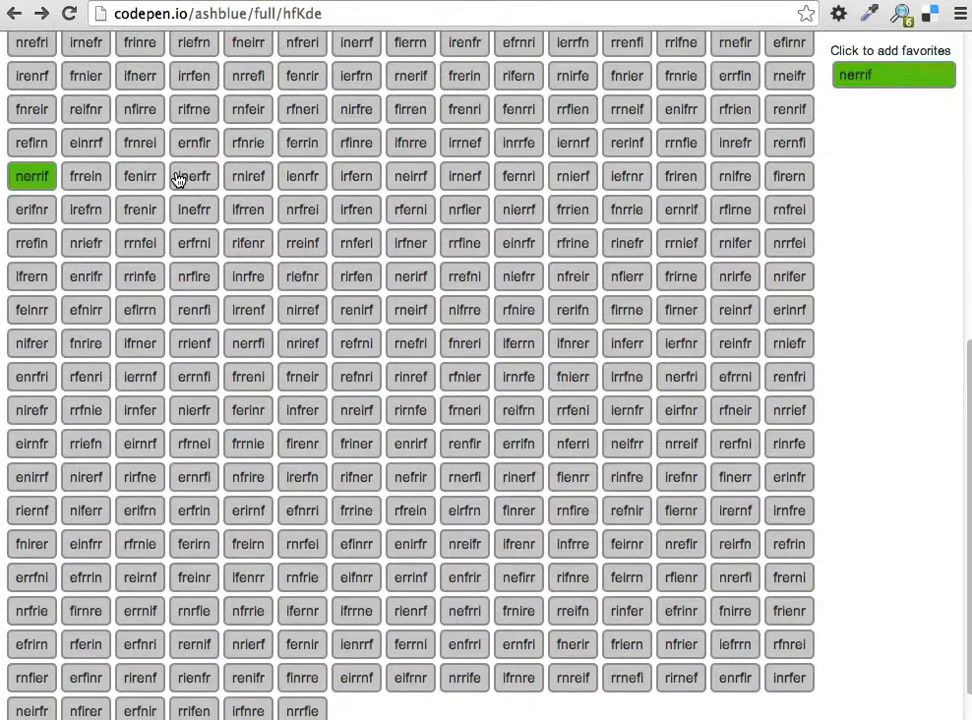
mouse_move(508, 184)
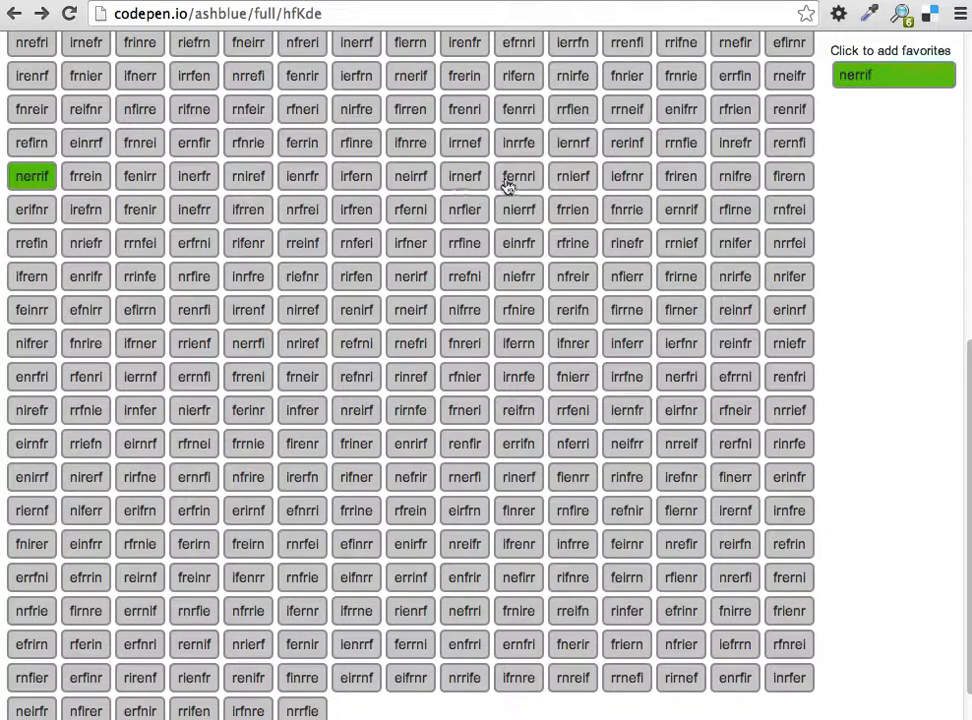
mouse_move(758, 140)
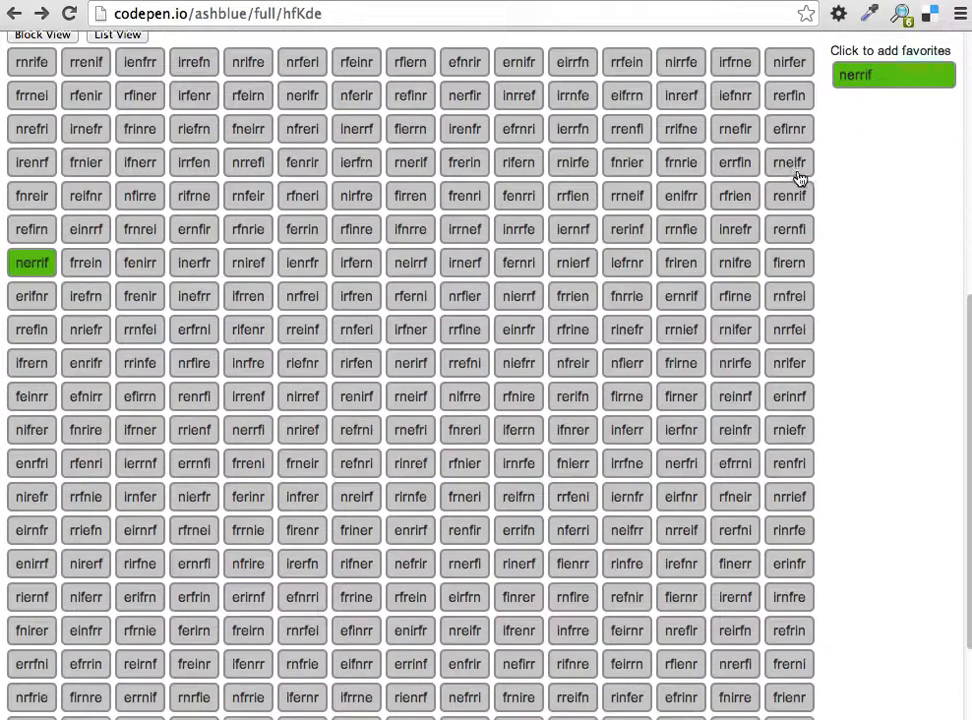
mouse_move(540, 196)
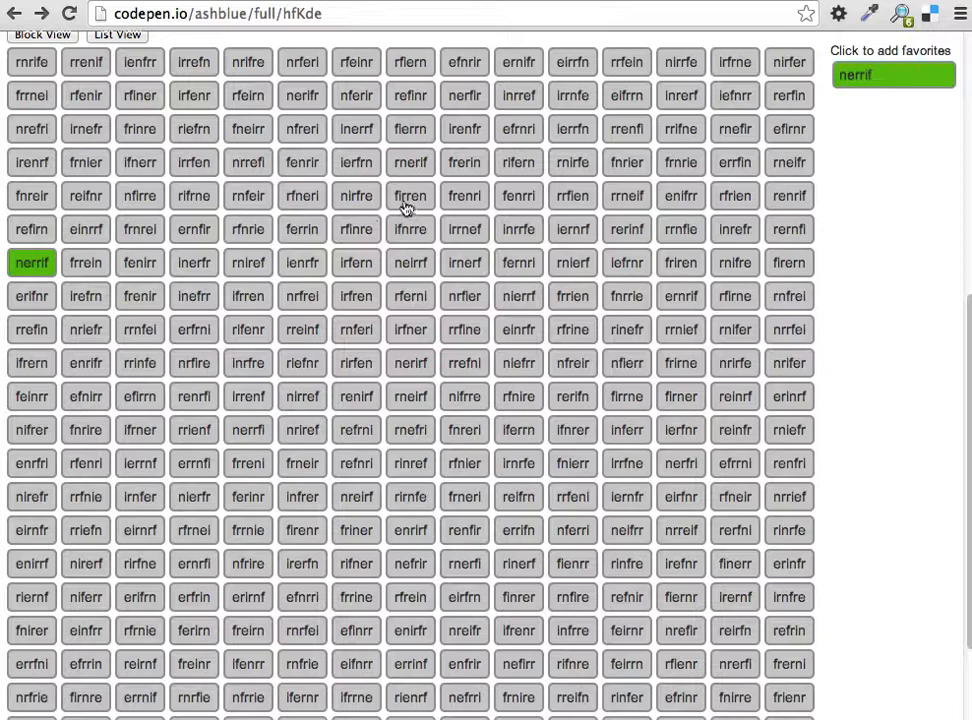
left_click(410, 196)
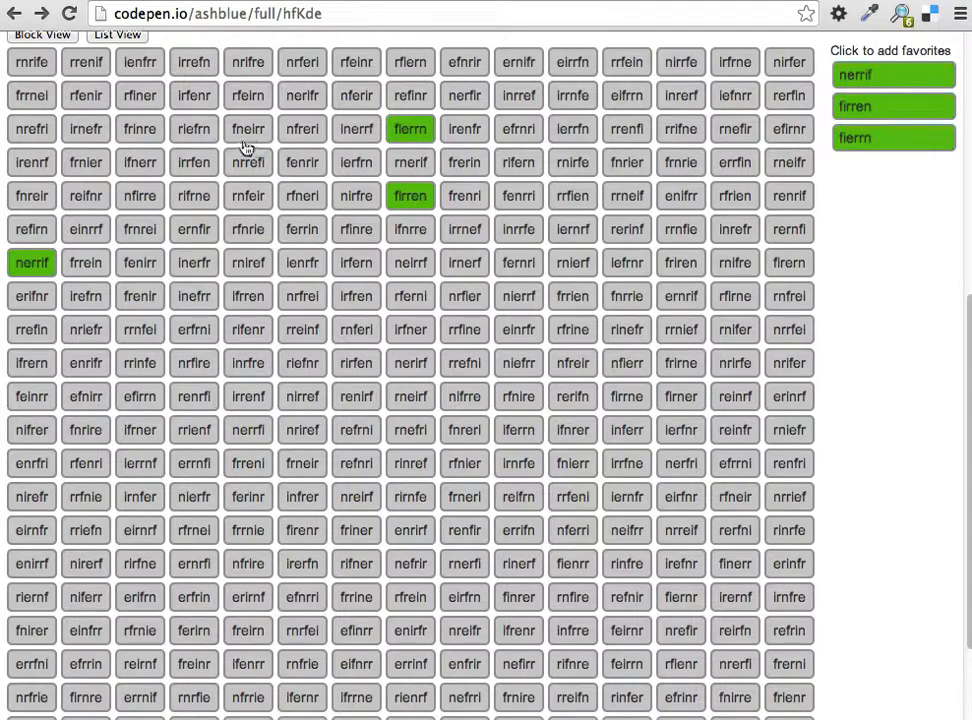
mouse_move(650, 76)
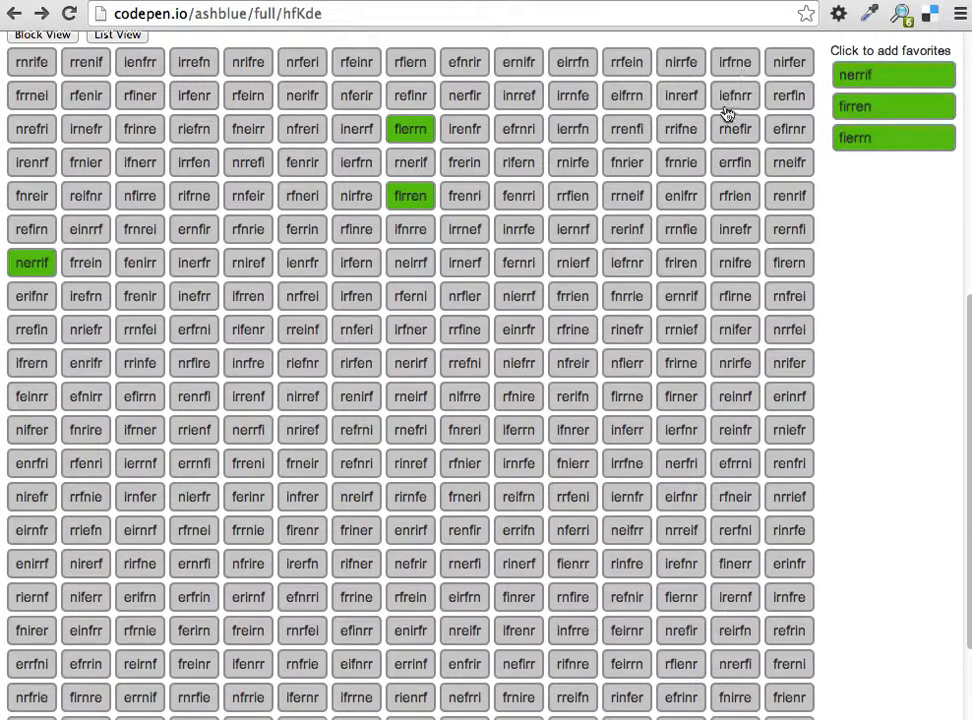
scroll("down", 3)
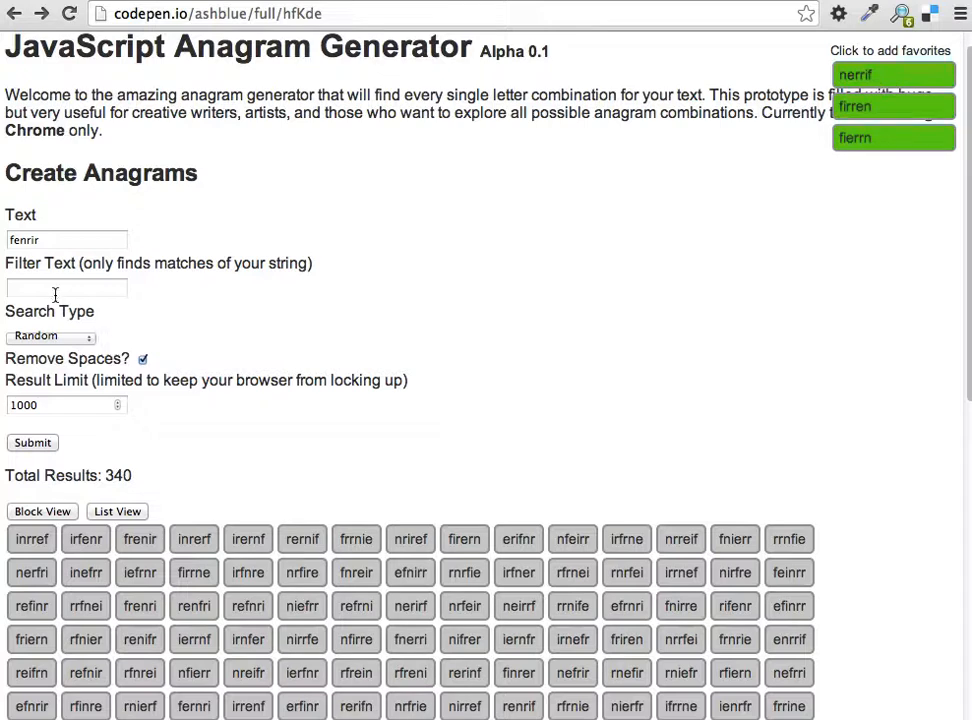
- Filter the results to the 12 anagrams starting with 'fi', shown as a list
left_click(68, 288)
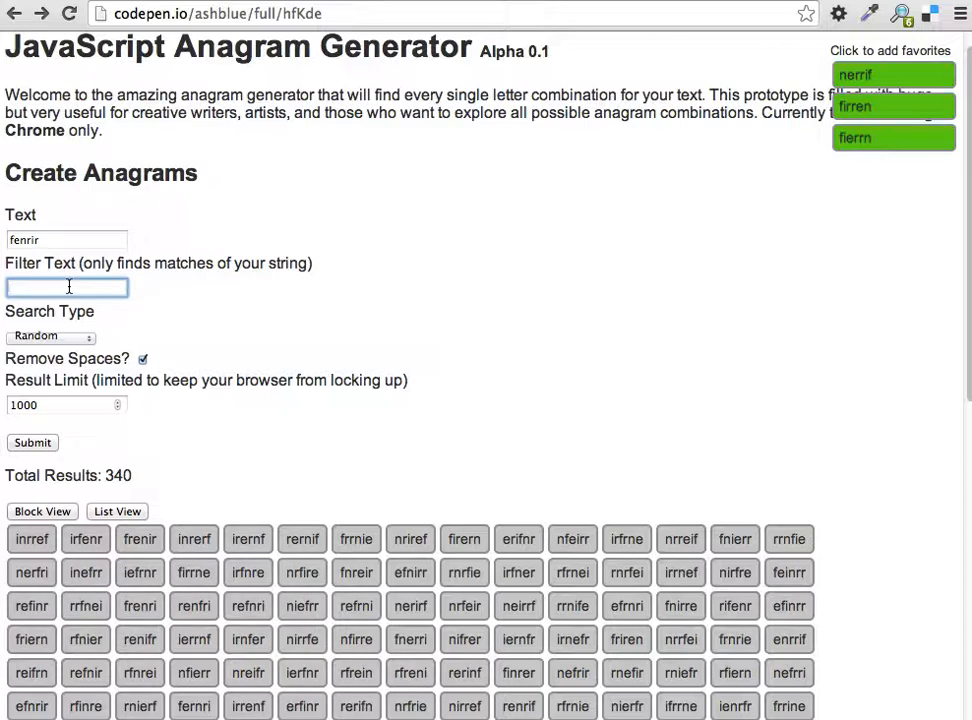
type("f")
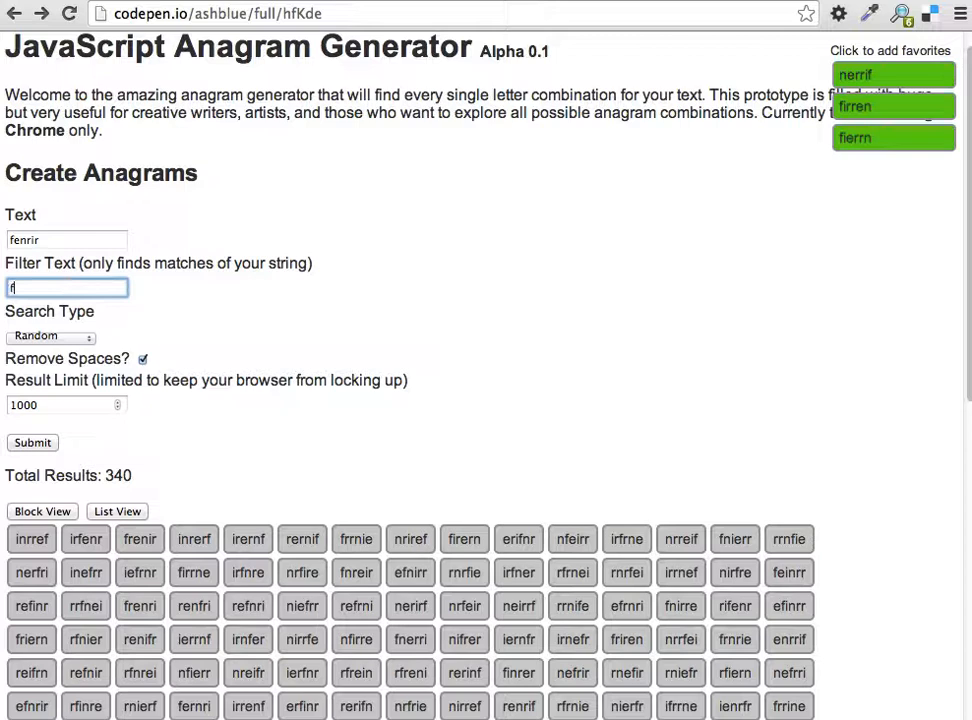
type("i")
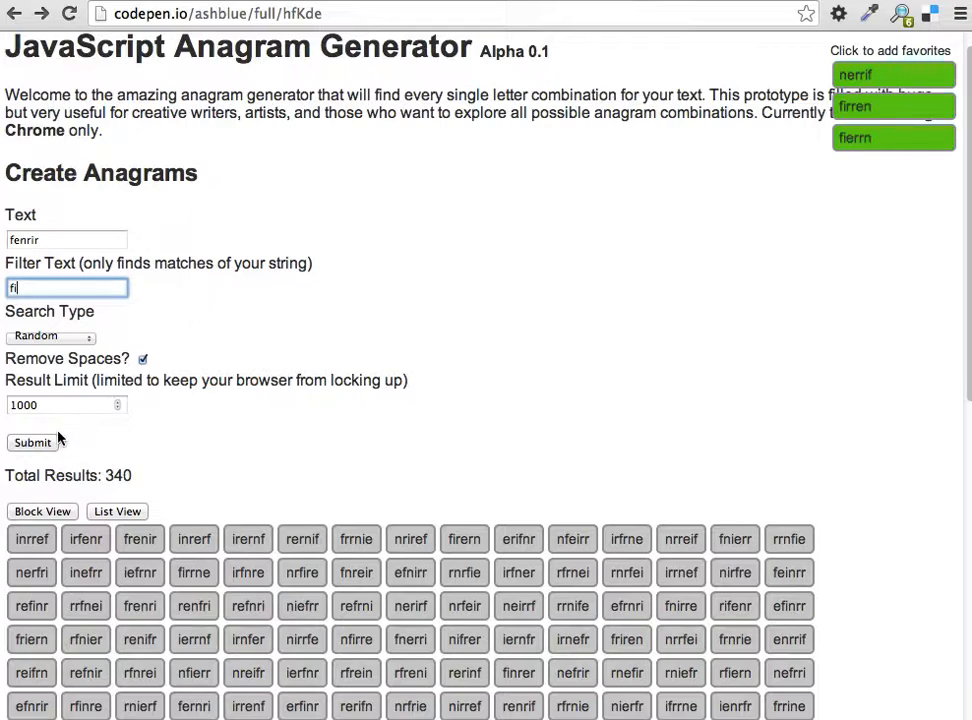
left_click(32, 442)
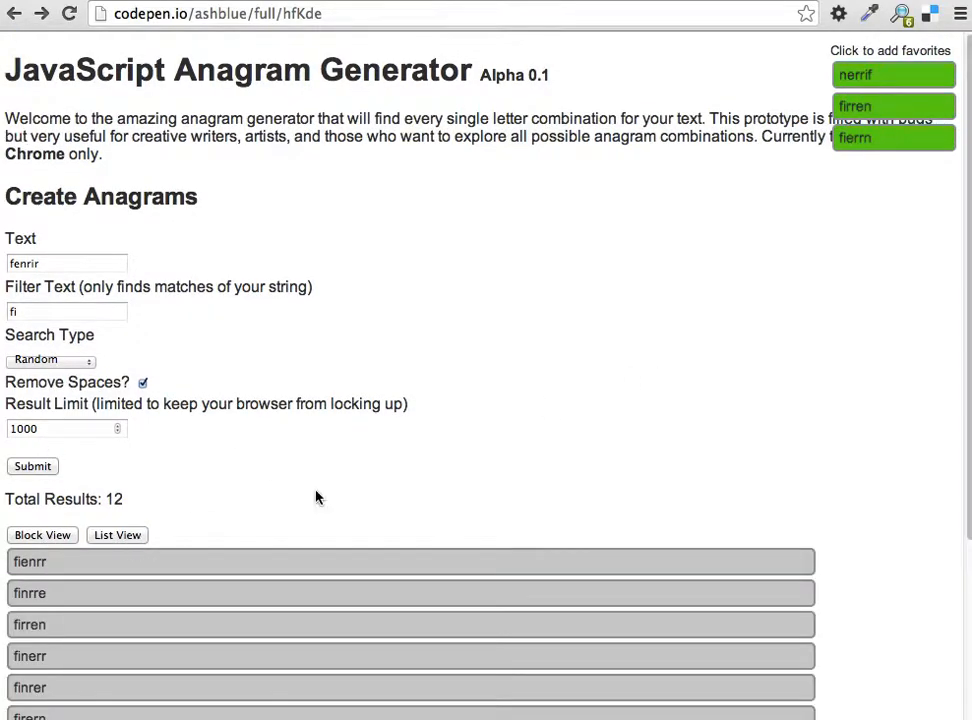
scroll("down", 3)
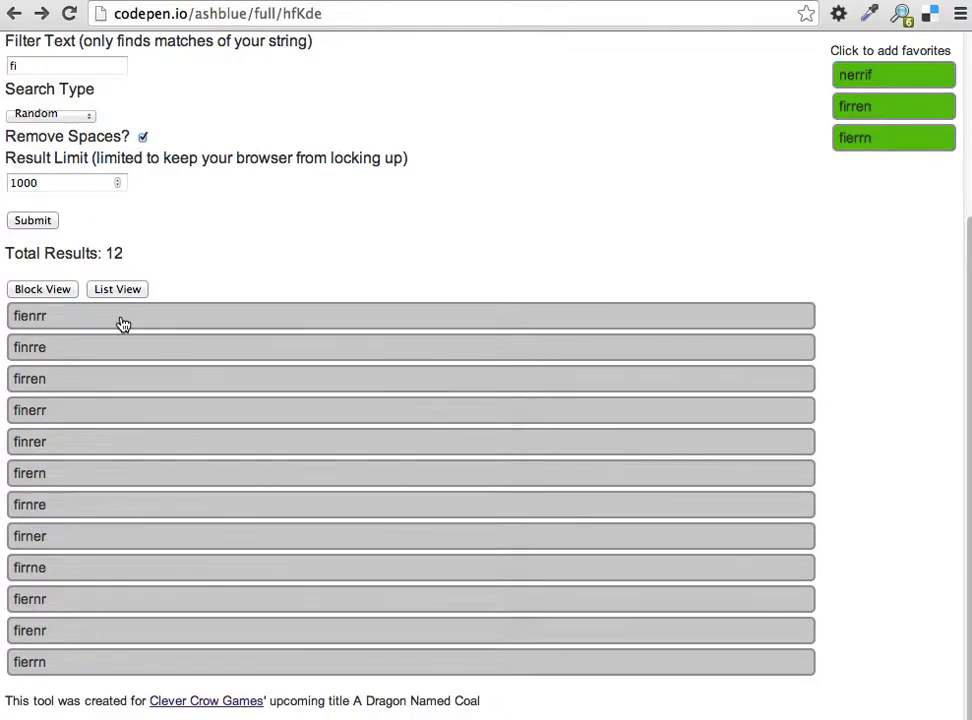